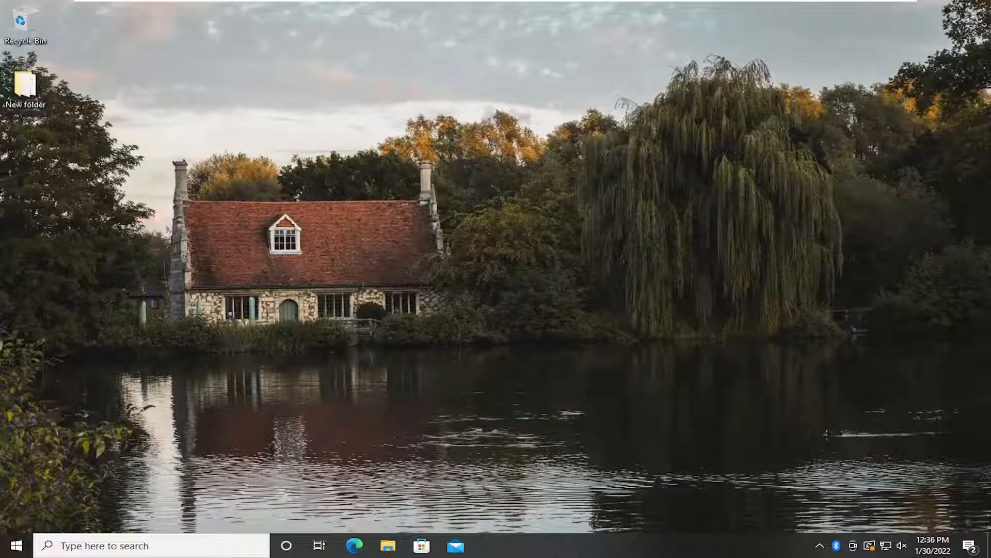
Step: Search 'settings' from the taskbar to launch the Settings app home page
{"action": "type", "text": "settings"}
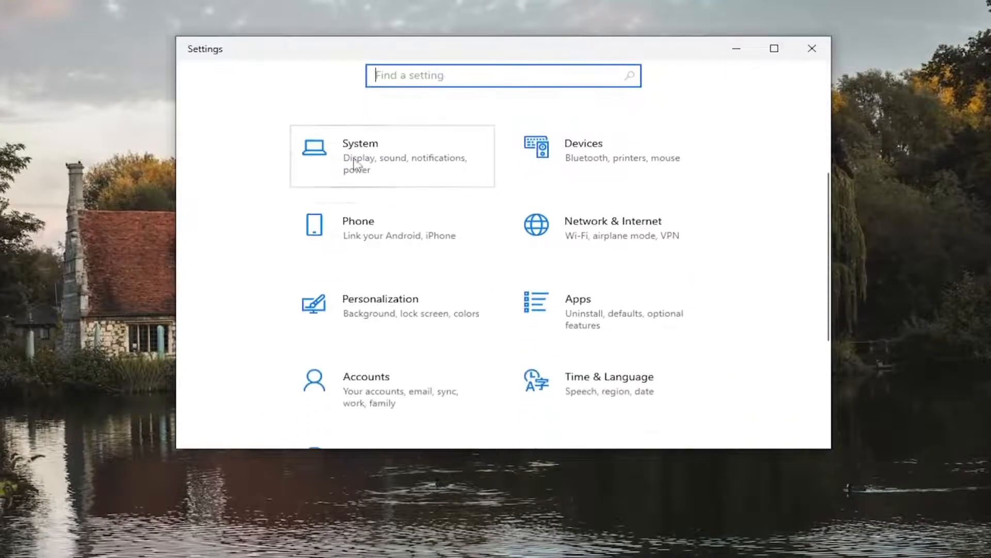
Step: Go to the System category to reach the Display settings page
{"action": "left_click", "coordinate": [359, 156]}
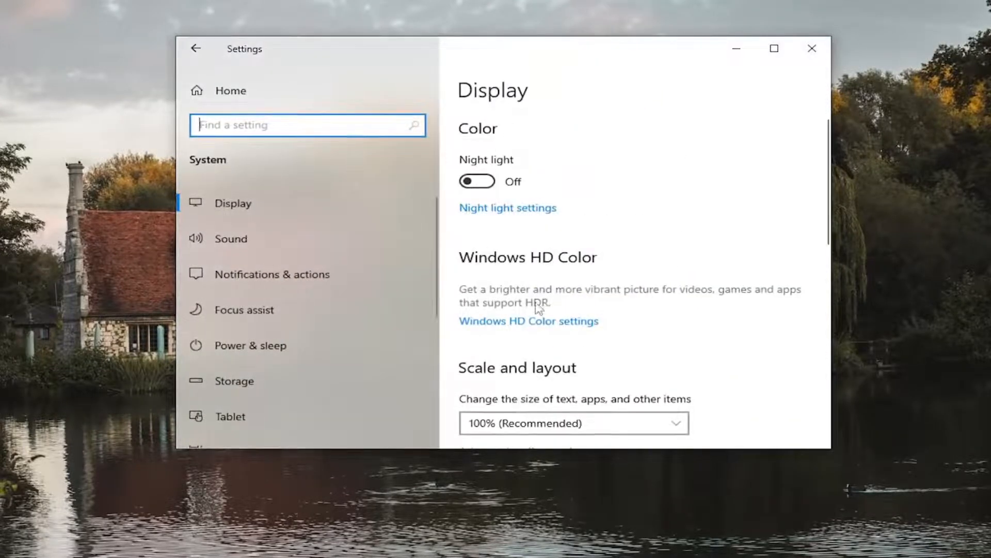
{"action": "mouse_move", "coordinate": [521, 304]}
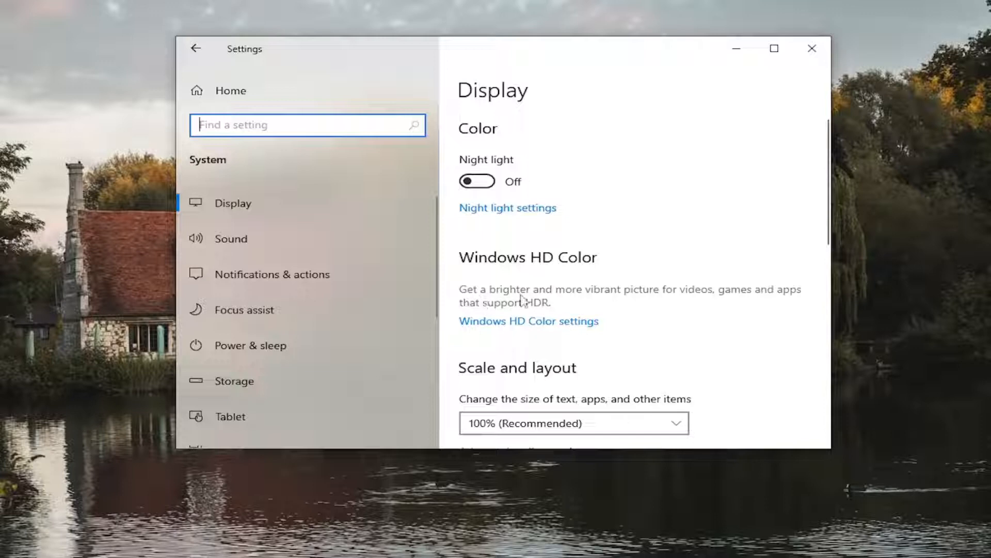
{"action": "mouse_move", "coordinate": [695, 299]}
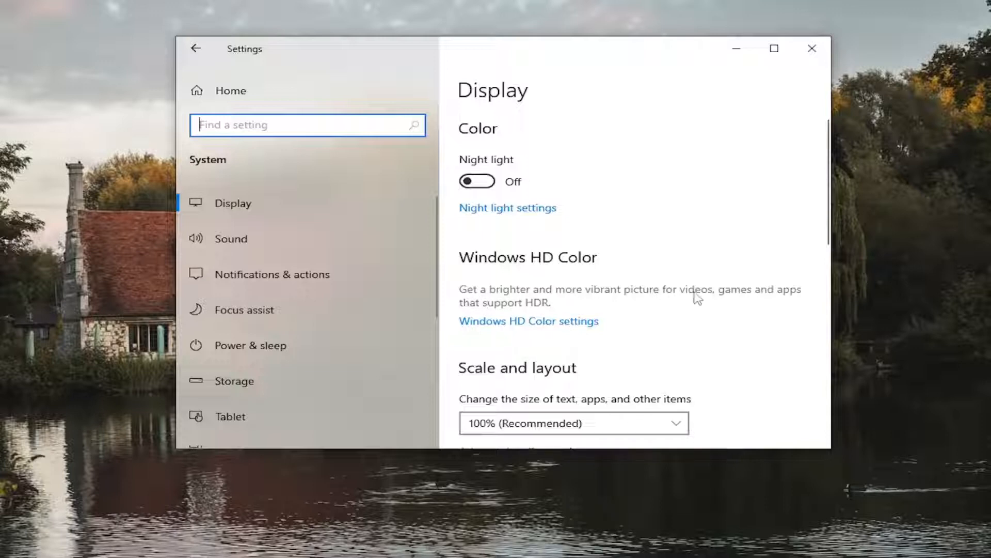
{"action": "mouse_move", "coordinate": [552, 329]}
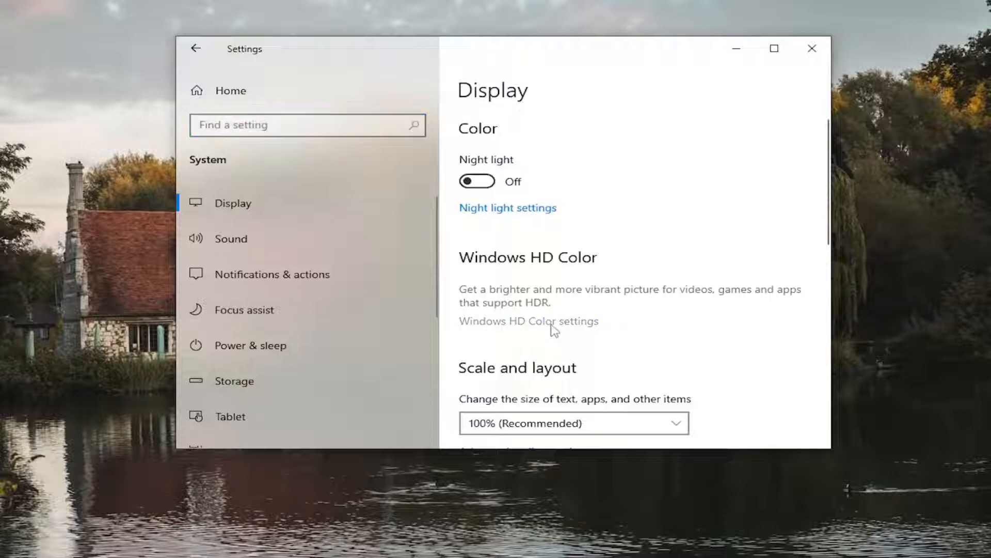
Step: Show Windows HD Color settings with Display 1: Wired Display capabilities (HDR video, HDR, WCG all No)
{"action": "left_click", "coordinate": [529, 321]}
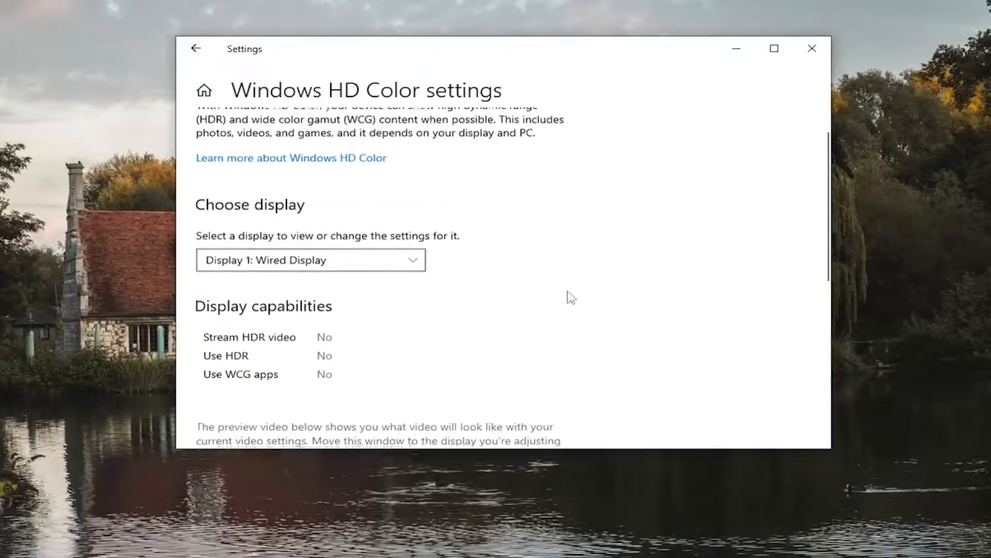
{"action": "scroll", "scroll_direction": "up", "scroll_amount": 3}
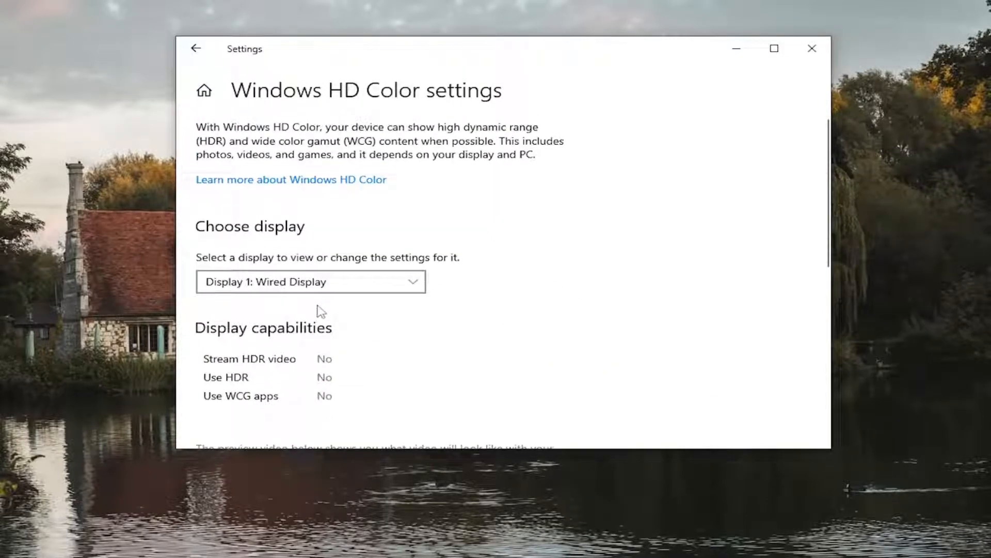
{"action": "mouse_move", "coordinate": [490, 138]}
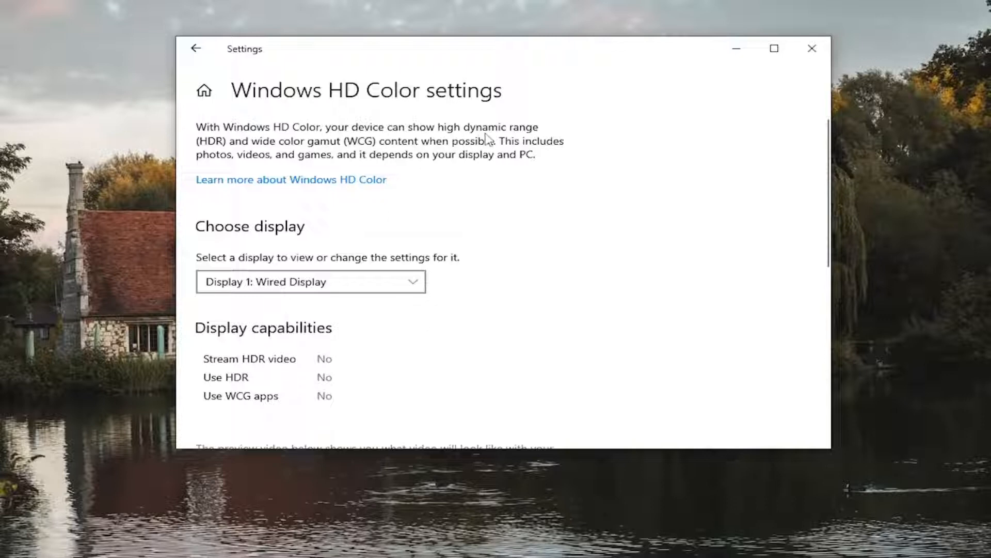
{"action": "mouse_move", "coordinate": [323, 151]}
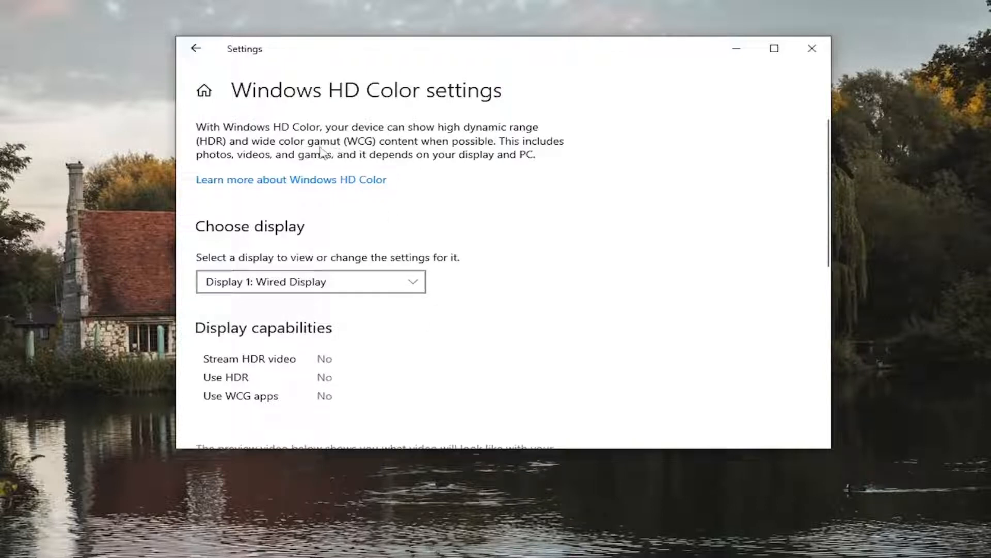
{"action": "scroll", "scroll_direction": "down", "scroll_amount": 3}
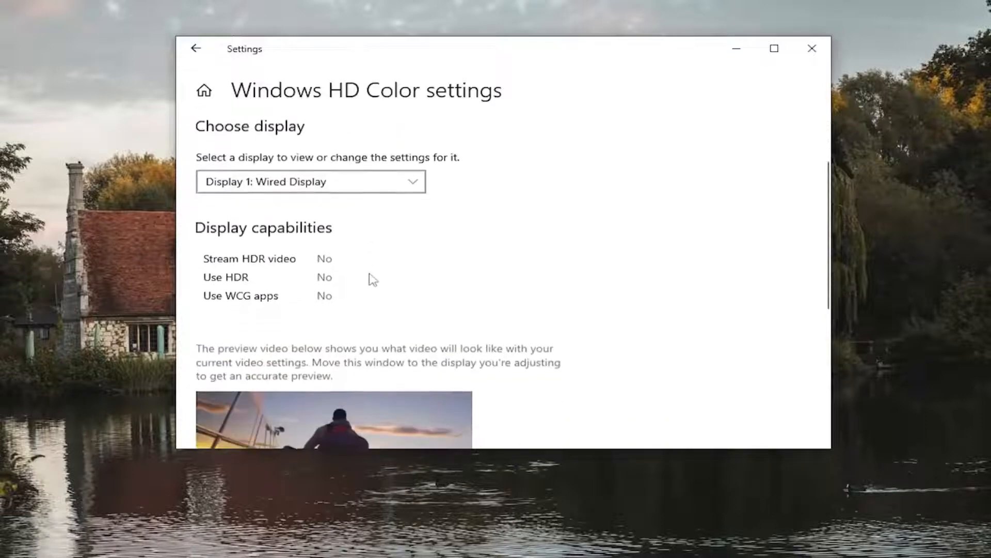
{"action": "scroll", "scroll_direction": "up", "scroll_amount": 3}
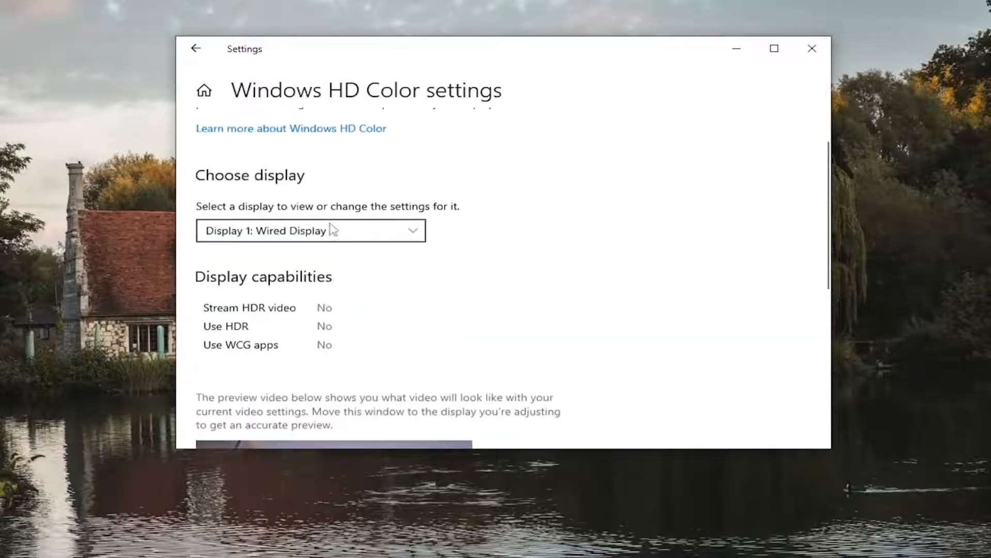
{"action": "mouse_move", "coordinate": [293, 228]}
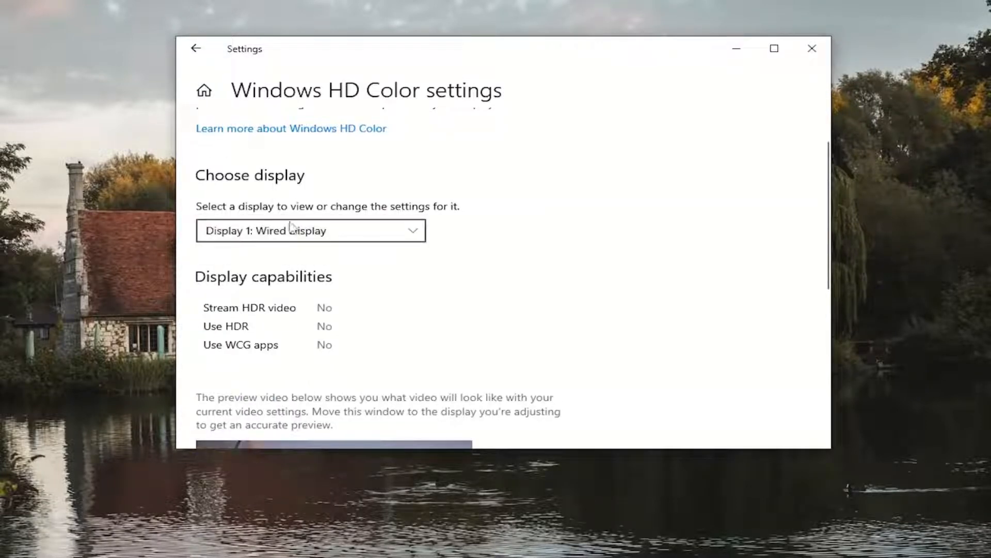